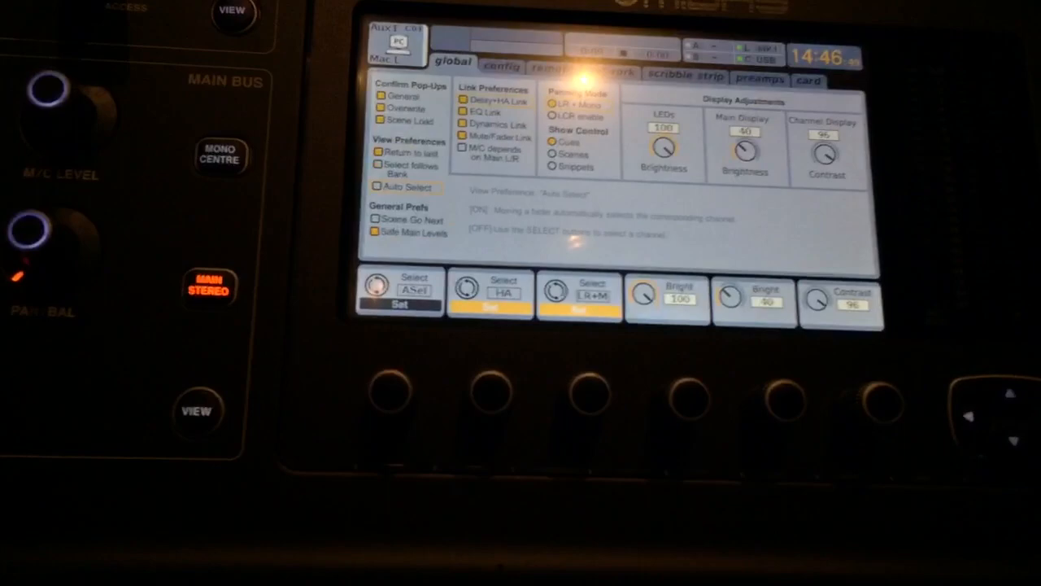
Open the project file from the Open dialog so its tracks and empty arrangement appear
click(504, 143)
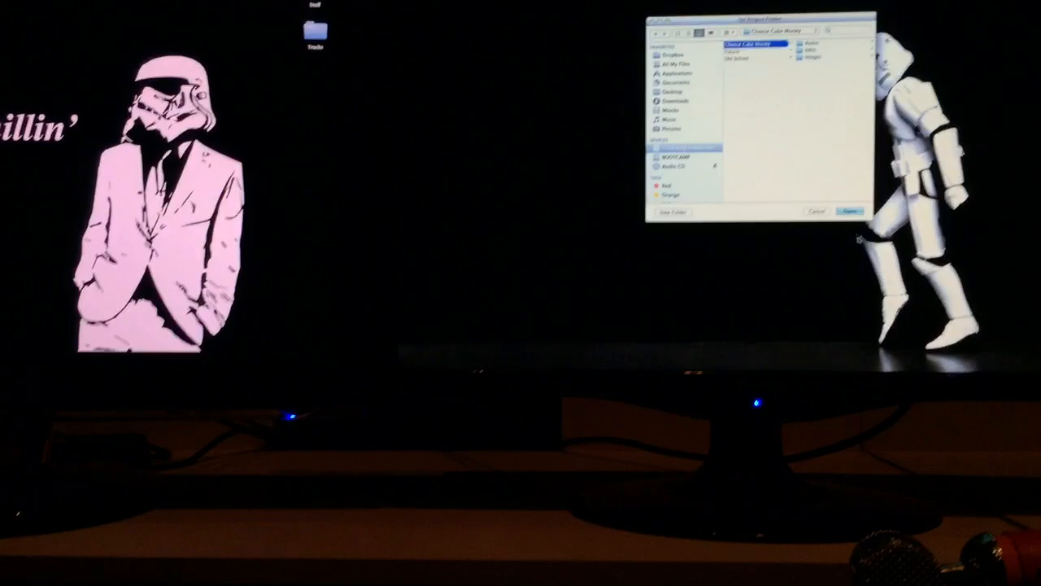
click(849, 213)
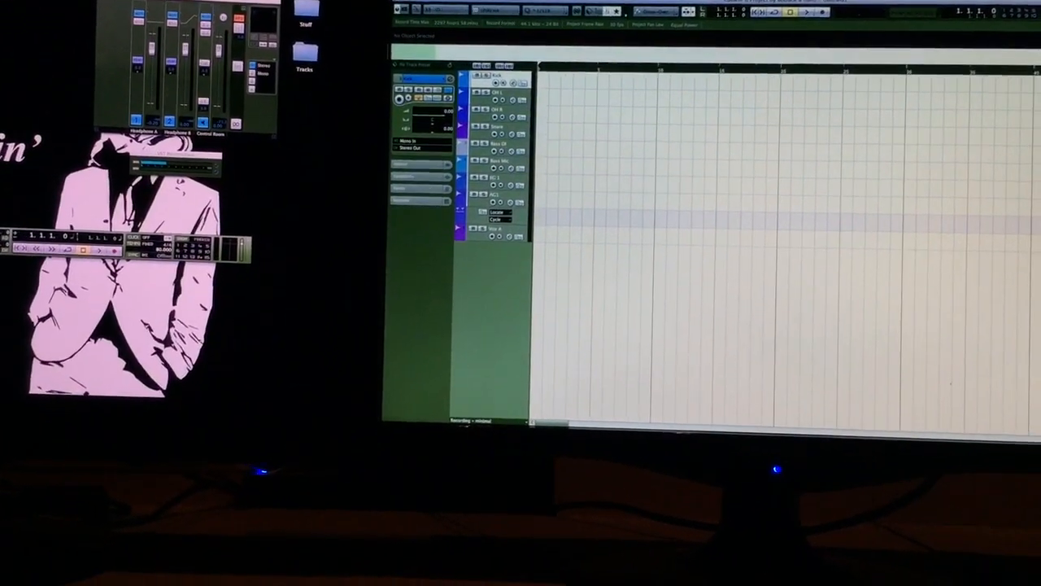
Bring up Device Setup from the Devices menu
click(612, 2)
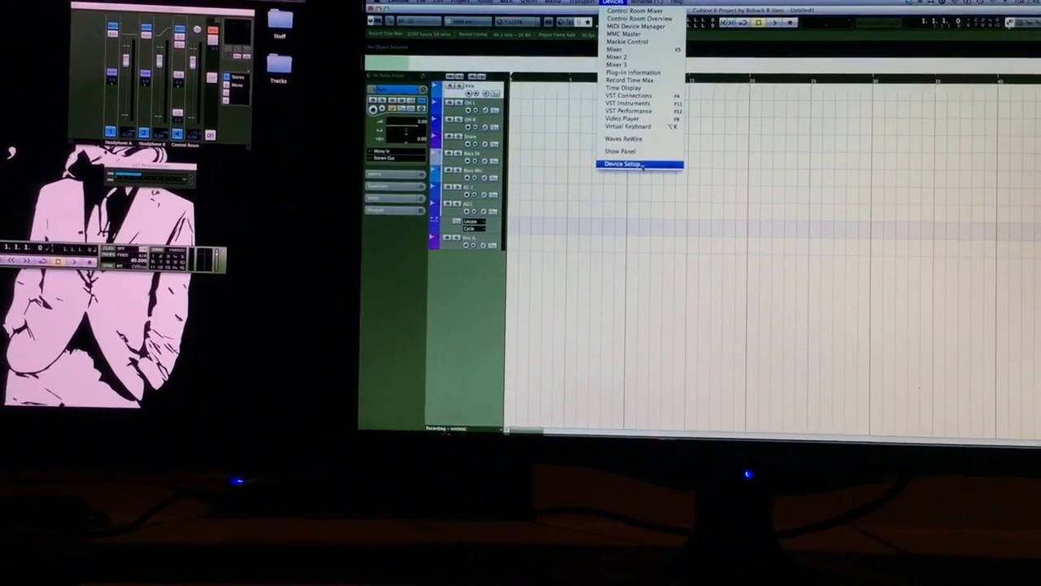
click(625, 164)
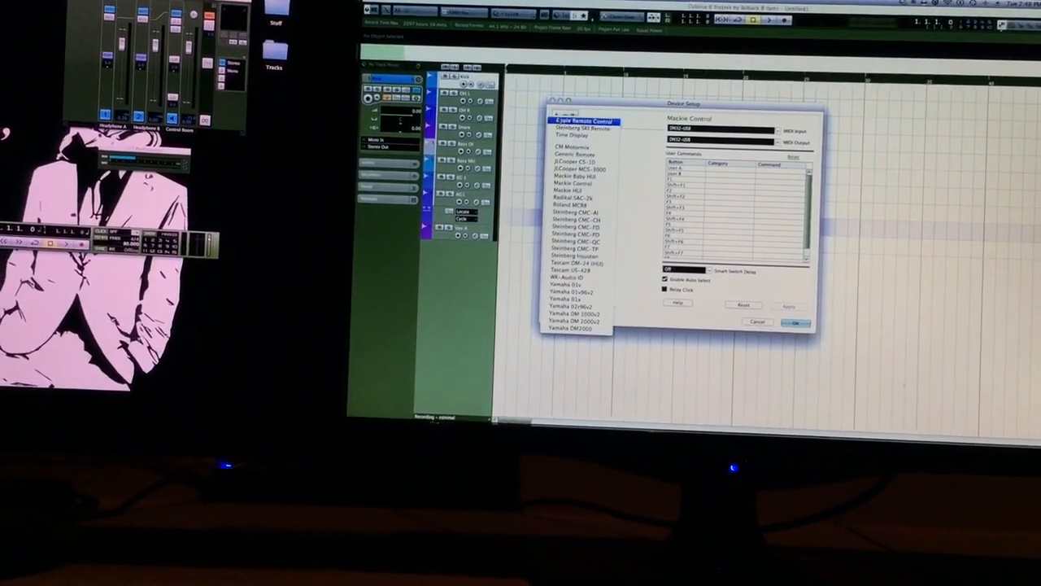
Add a Mackie Control remote device using DN32-USB for MIDI input and output
click(576, 157)
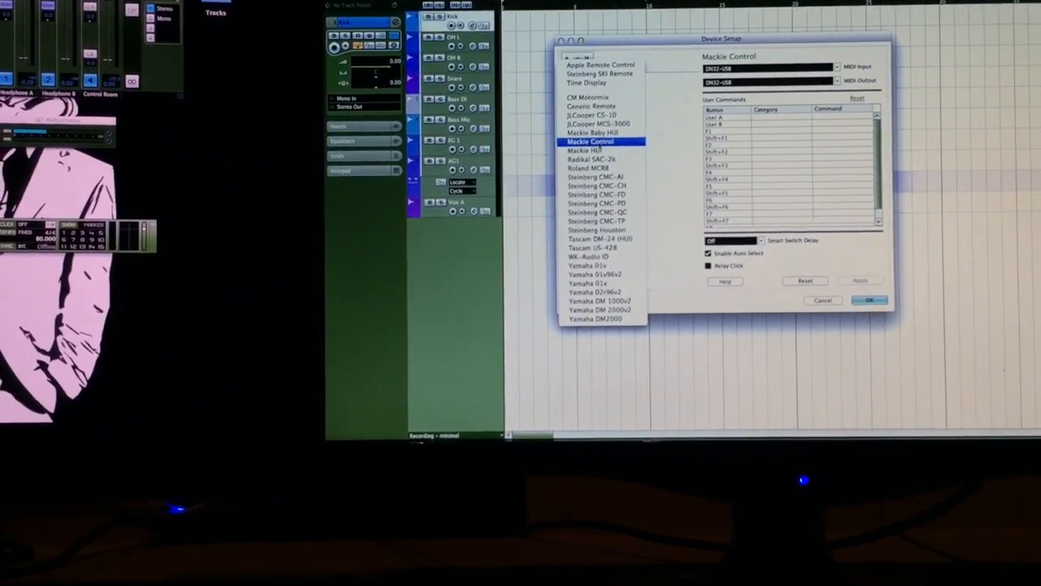
click(589, 134)
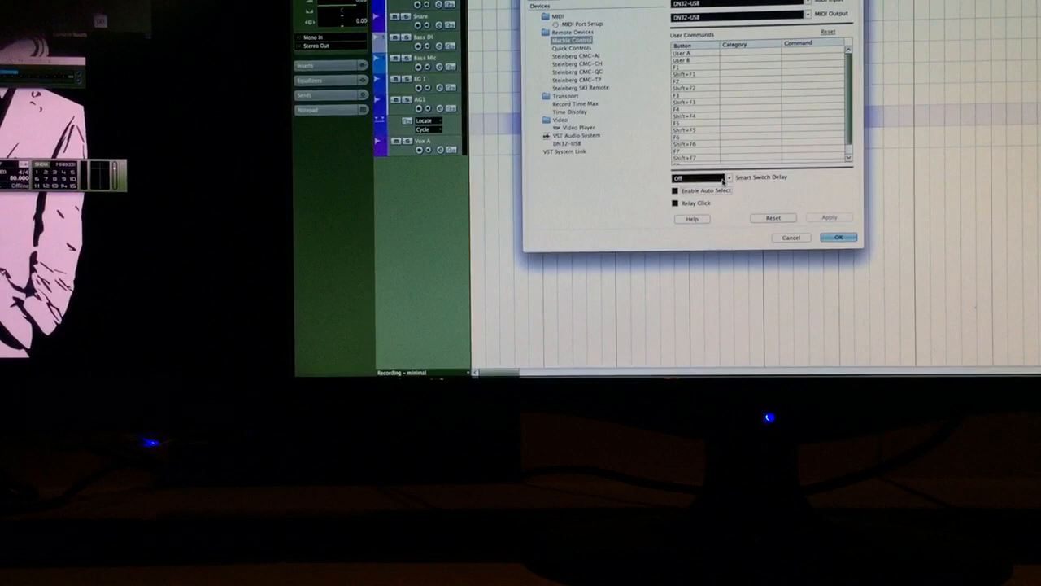
Confirm the Mackie Control settings with OK and return to the project
click(703, 177)
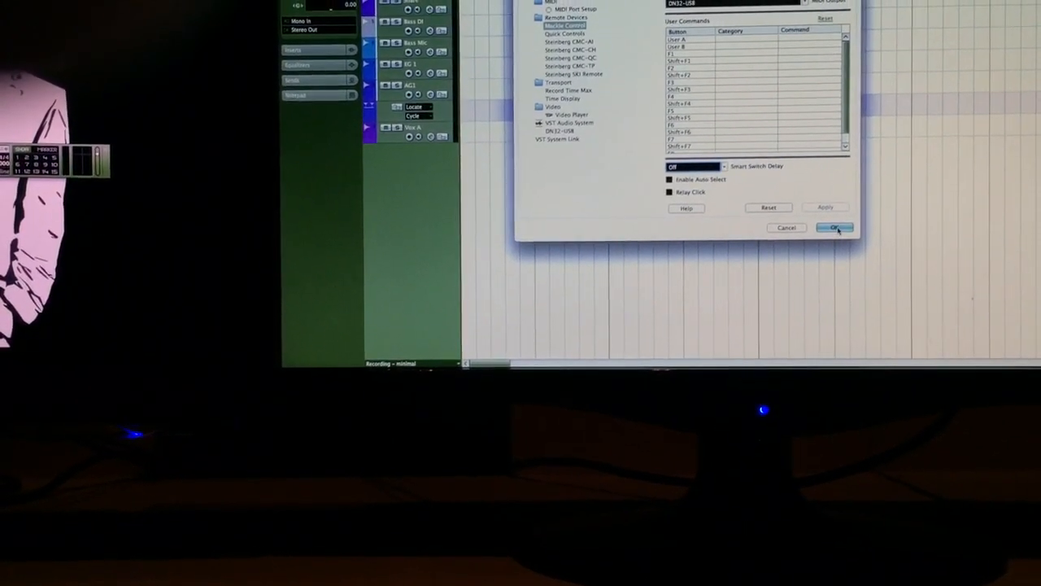
click(833, 228)
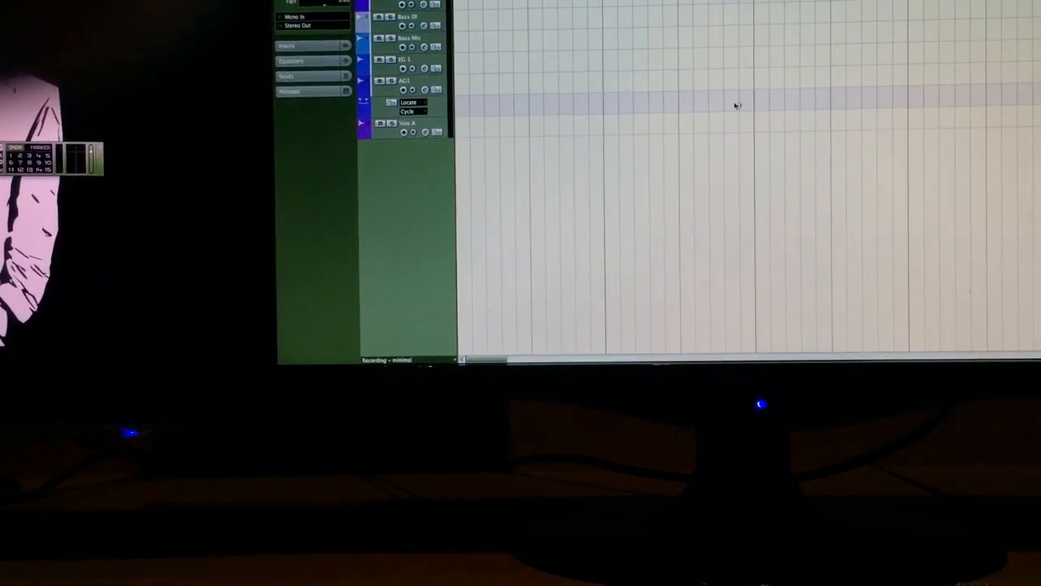